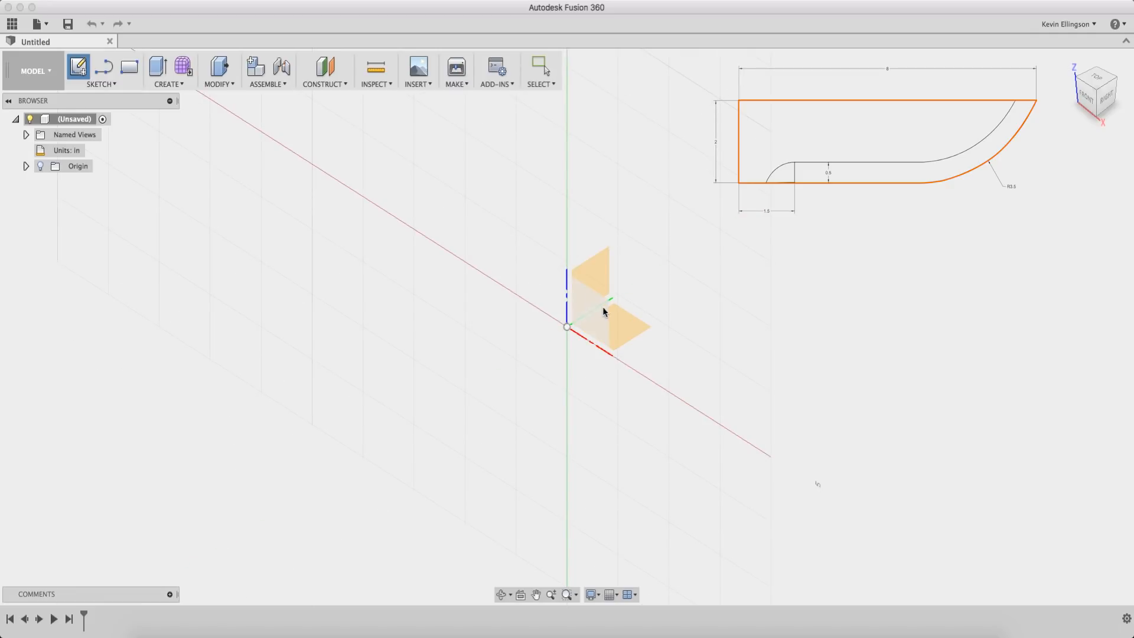
# Sketch the closed blade outline on the front plane: straight back, top and bottom edges, curved tip
pyautogui.click(101, 70)
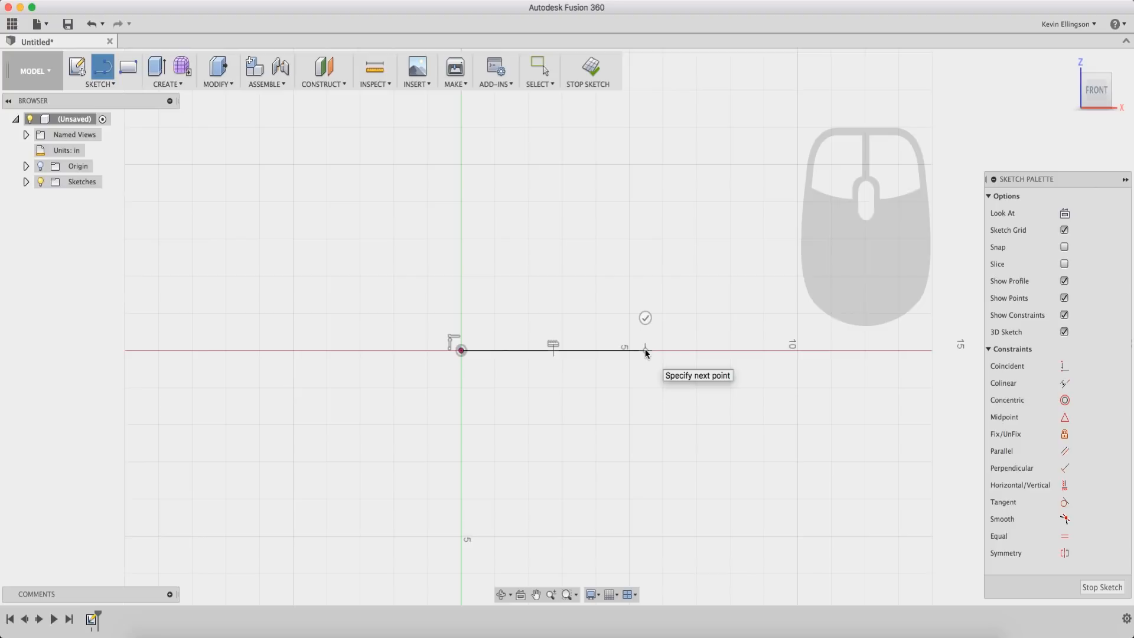
pyautogui.click(645, 350)
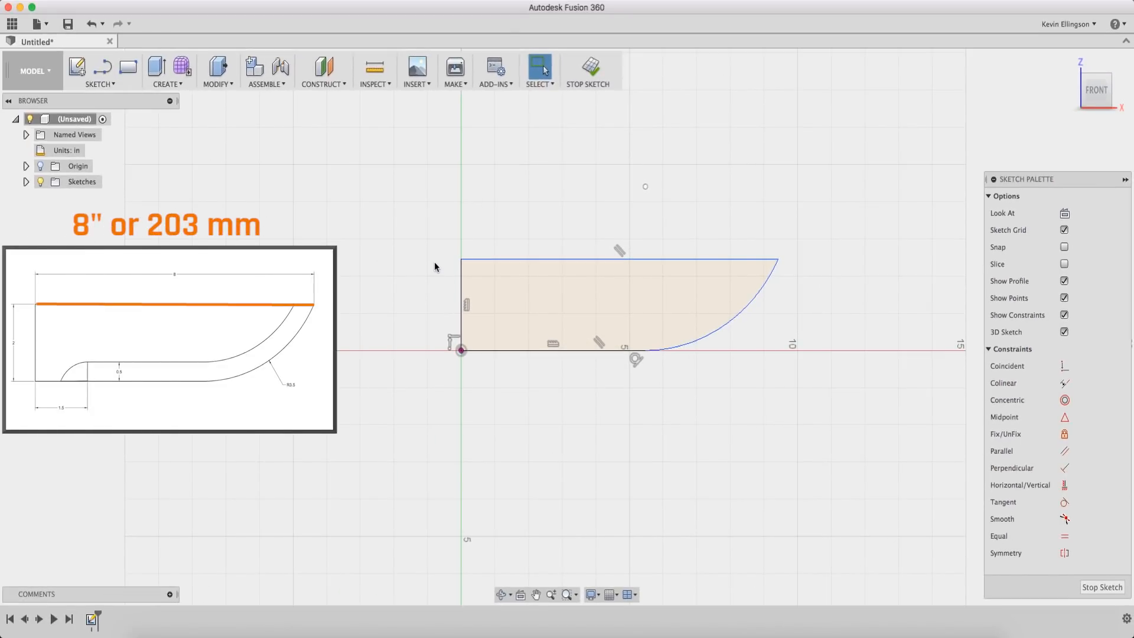
# Dimension the outline 8 long, 2 tall, with a 3.5 radius on the curved tip
pyautogui.press('d')
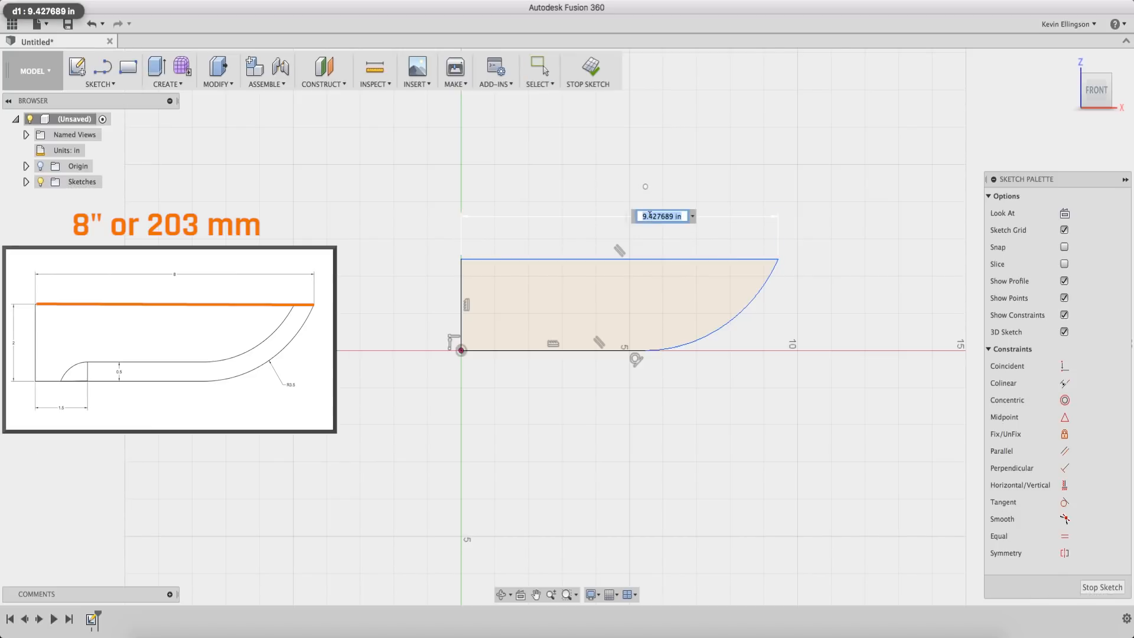
pyautogui.write('8')
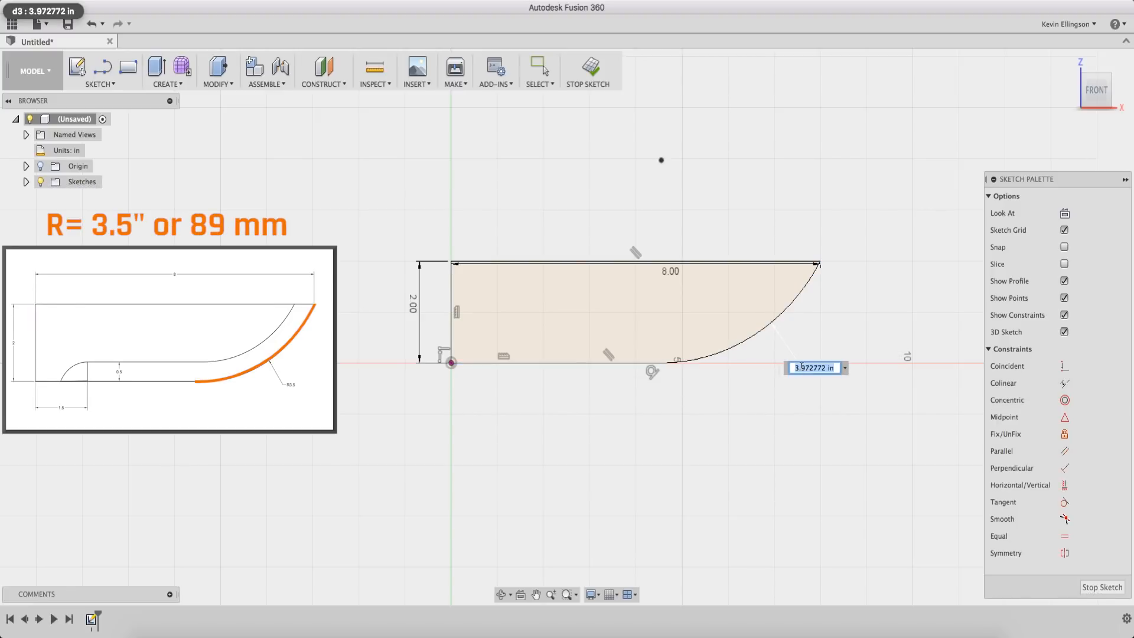
pyautogui.write('3.')
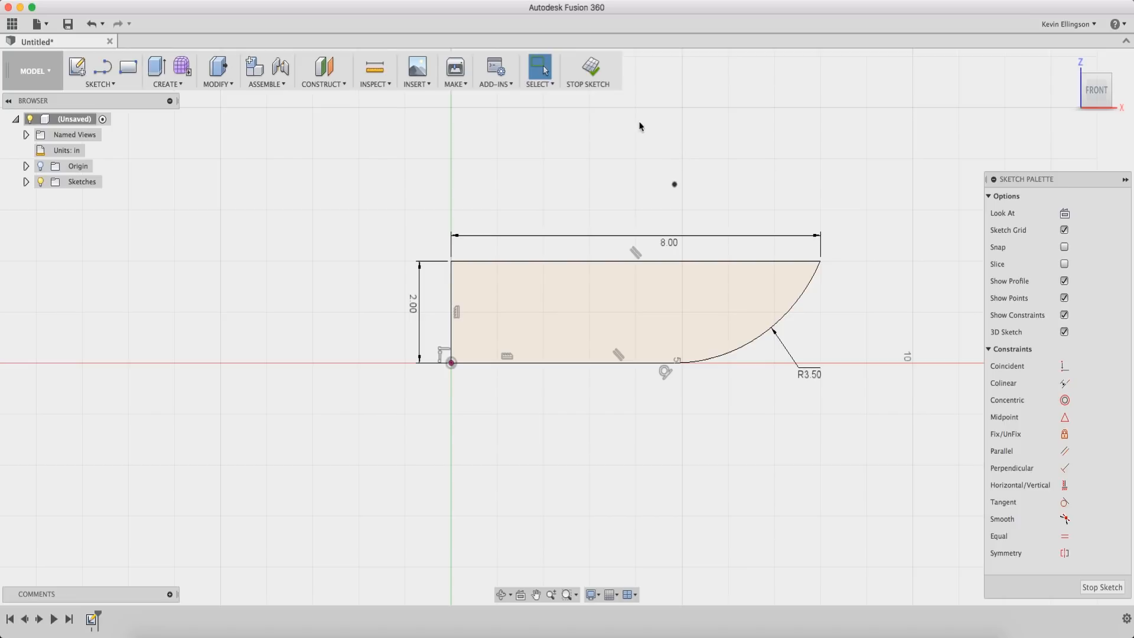
# Extrude the blade profile symmetrically to a 0.25 in whole-length thickness
pyautogui.click(587, 69)
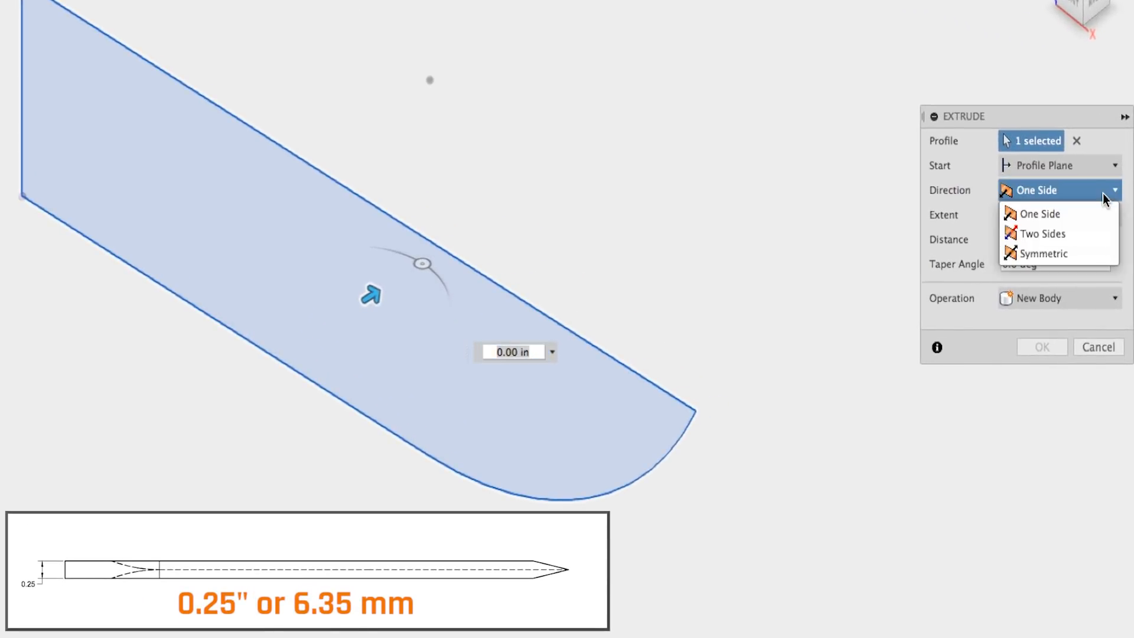
pyautogui.click(1042, 253)
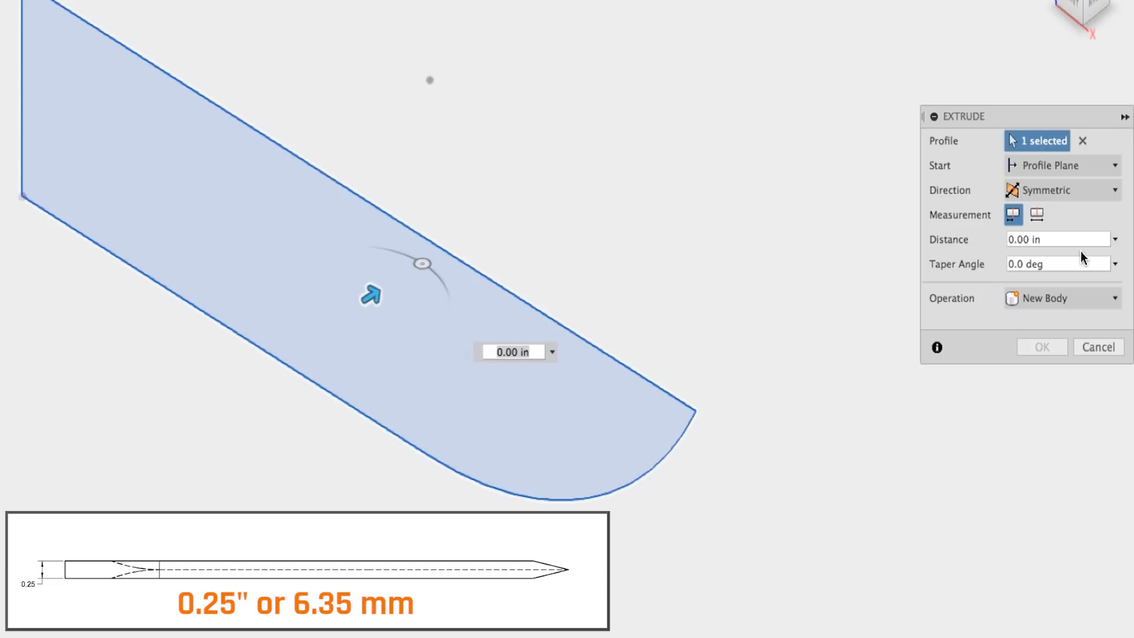
pyautogui.moveTo(1037, 215)
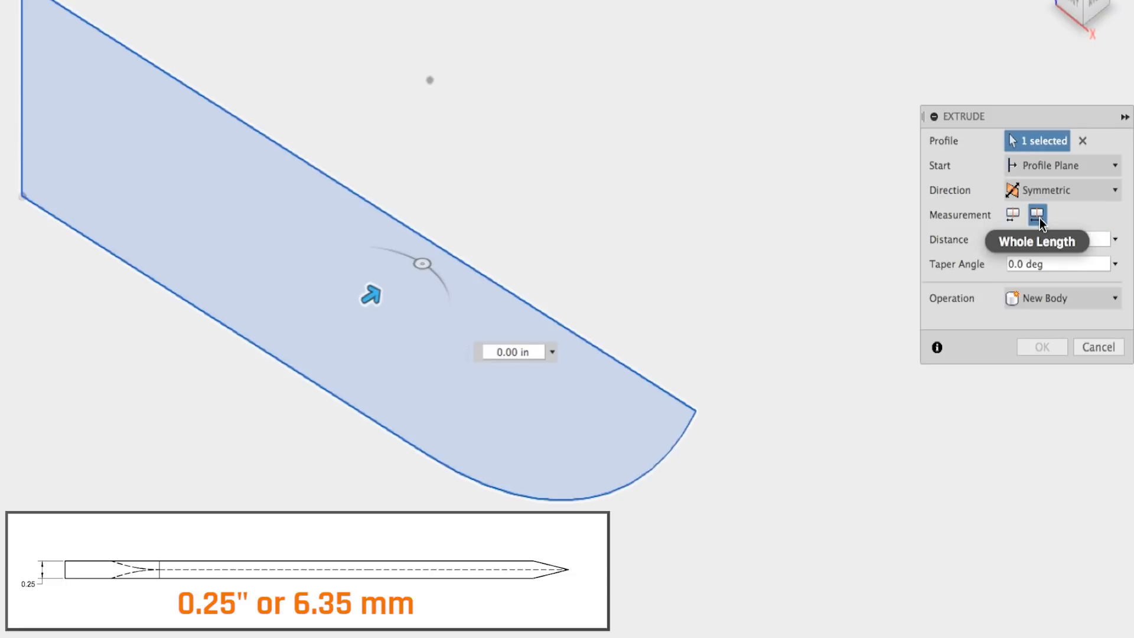
pyautogui.click(1037, 213)
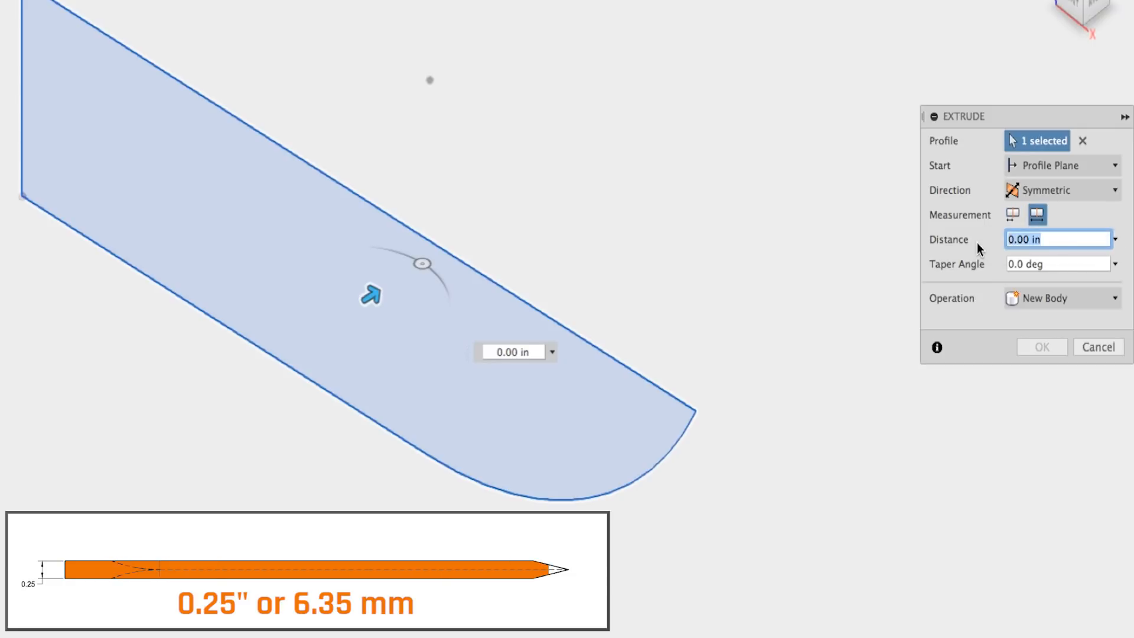
pyautogui.write('.25')
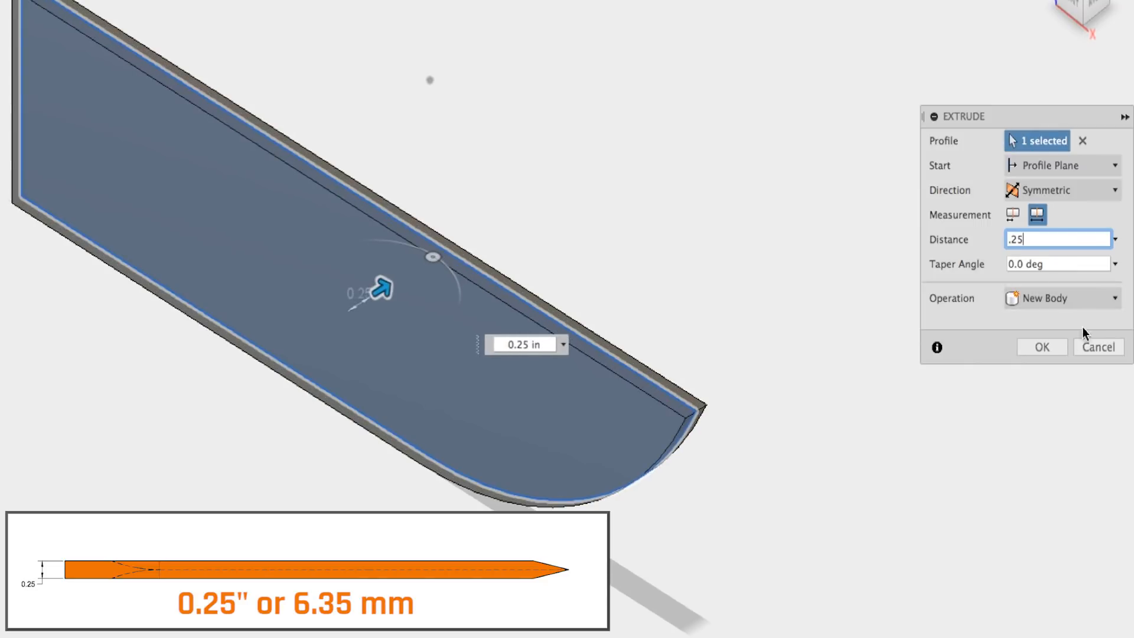
pyautogui.click(1040, 346)
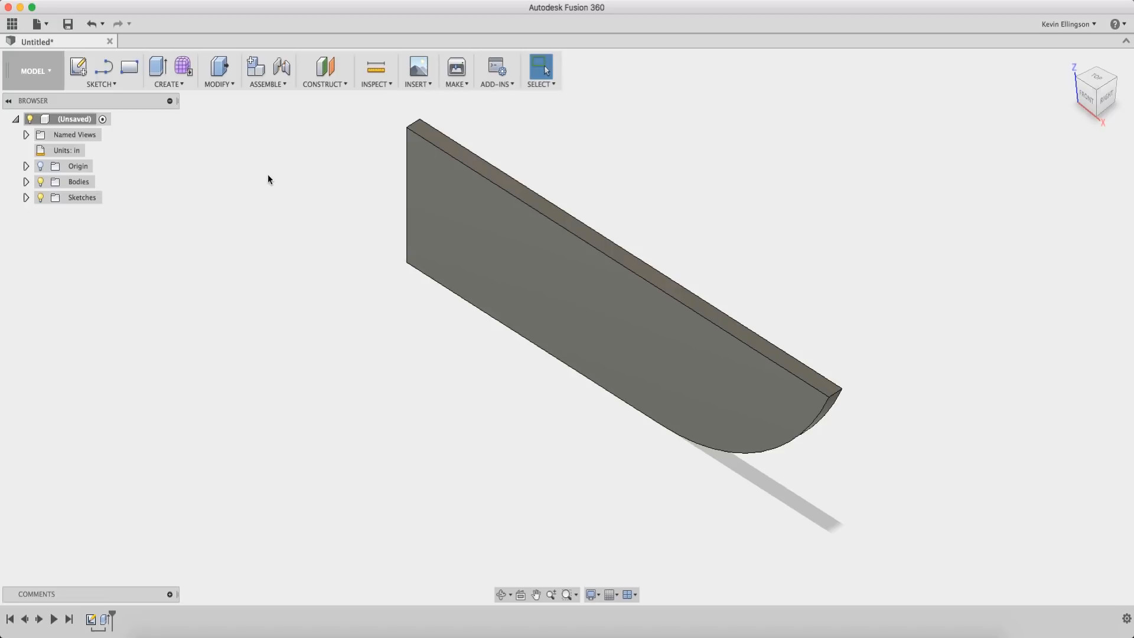
pyautogui.moveTo(101, 83)
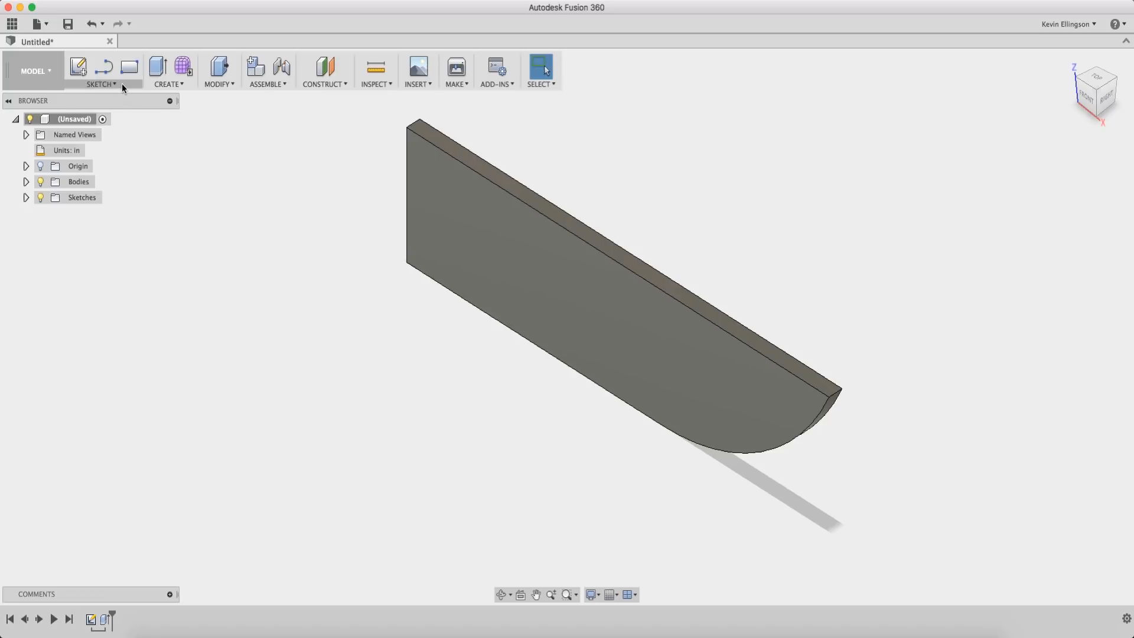
# Begin a new sketch for the path: a horizontal line curving upward past the blade's top edge
pyautogui.click(78, 66)
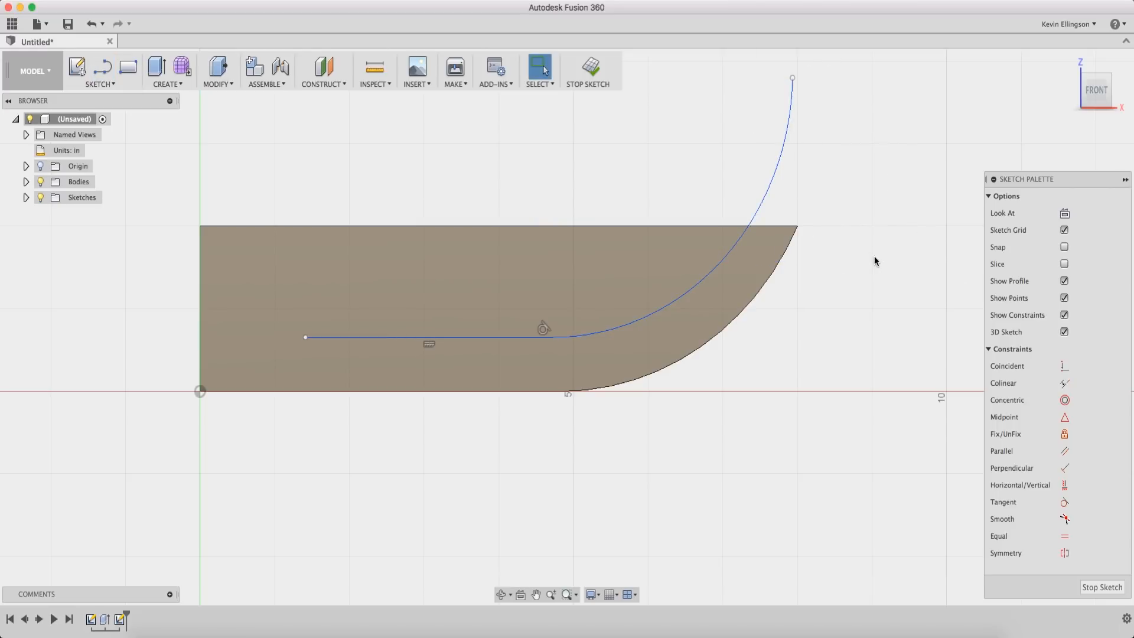
pyautogui.moveTo(951, 460)
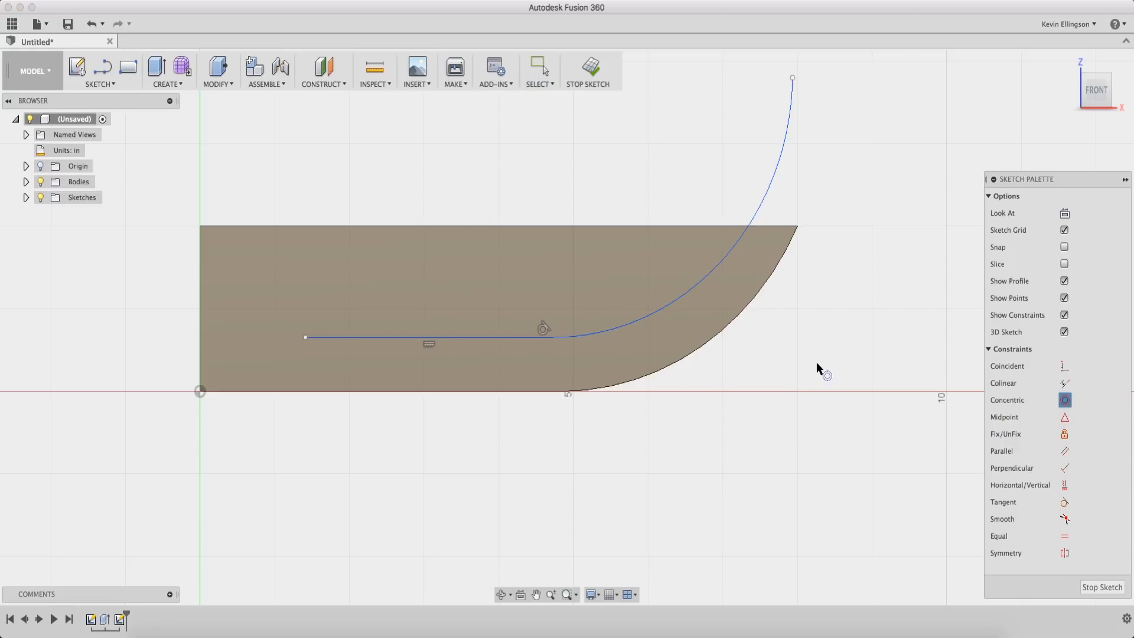
# Dimension the path's start from the back and bottom edges and reposition the arc's upper end
pyautogui.click(742, 323)
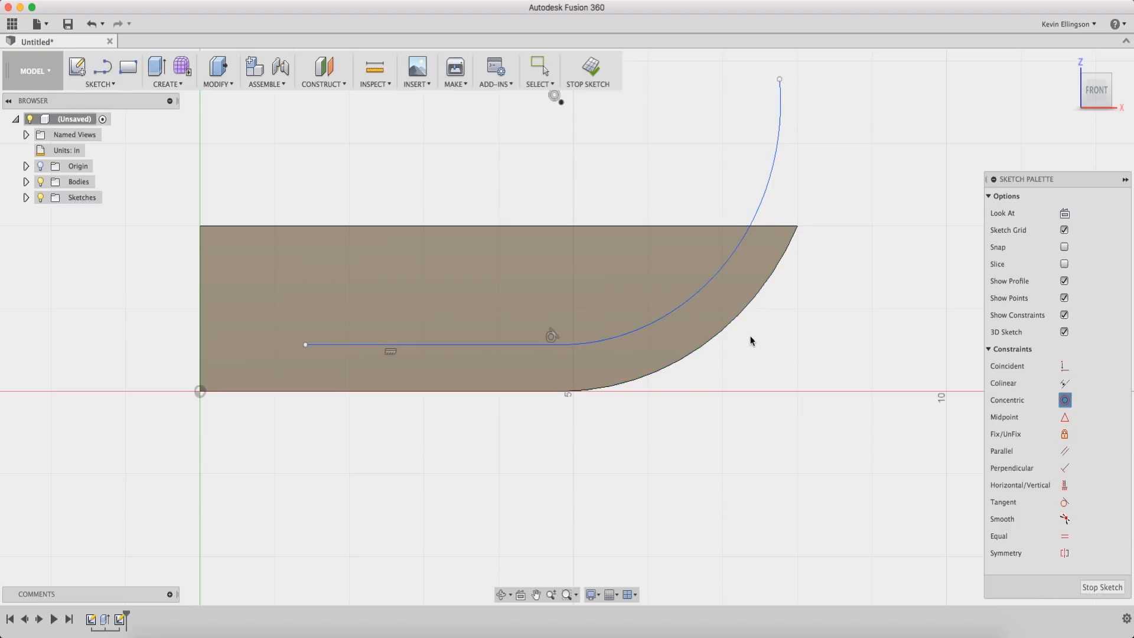
pyautogui.moveTo(747, 380)
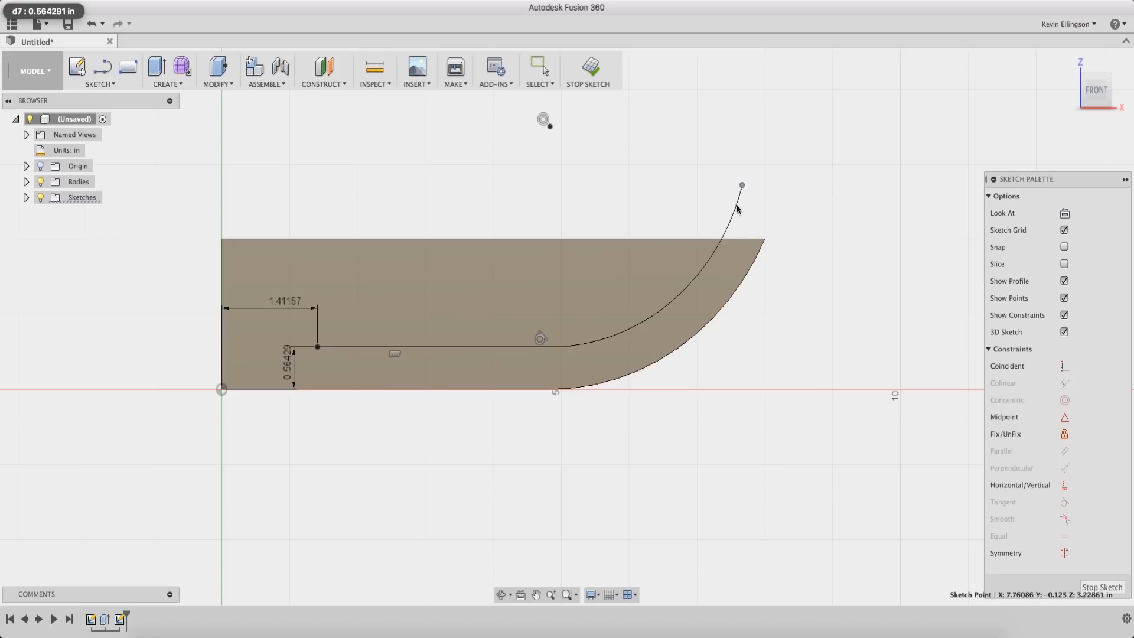
pyautogui.moveTo(741, 185); pyautogui.dragTo(749, 122)
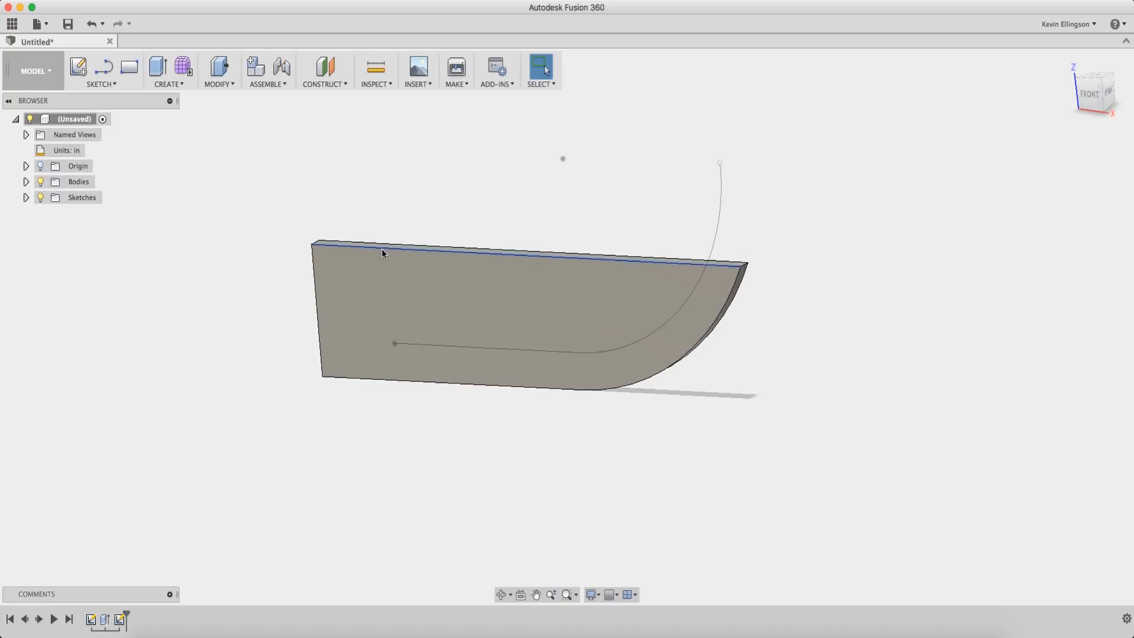
# Create a Plane Along Path at distance 0, standing at the path's starting end
pyautogui.click(323, 71)
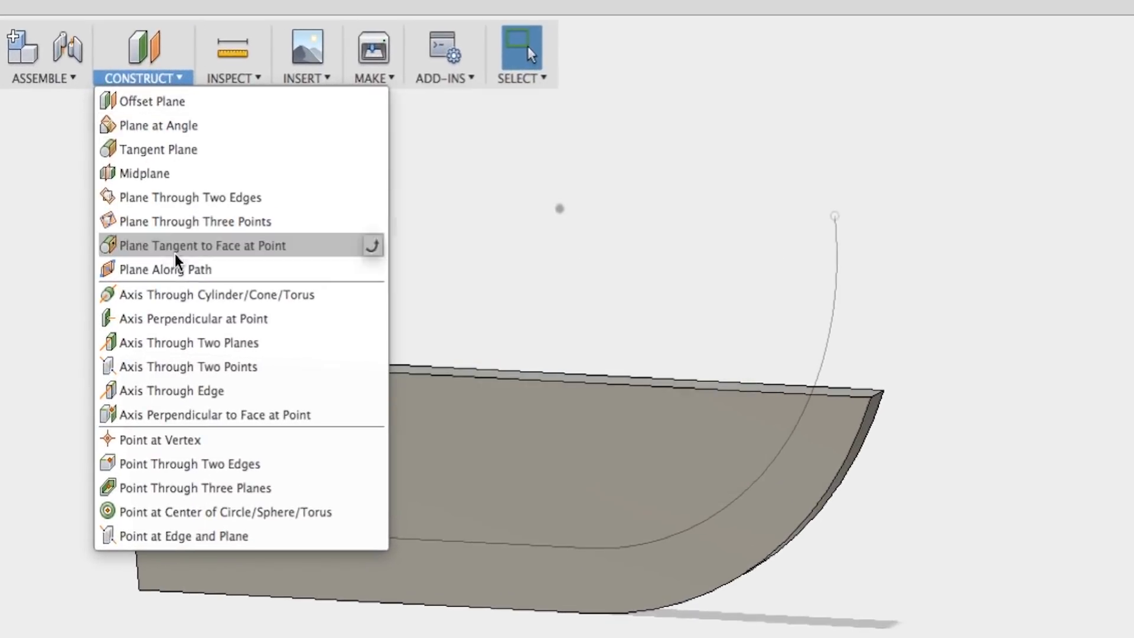
pyautogui.click(424, 471)
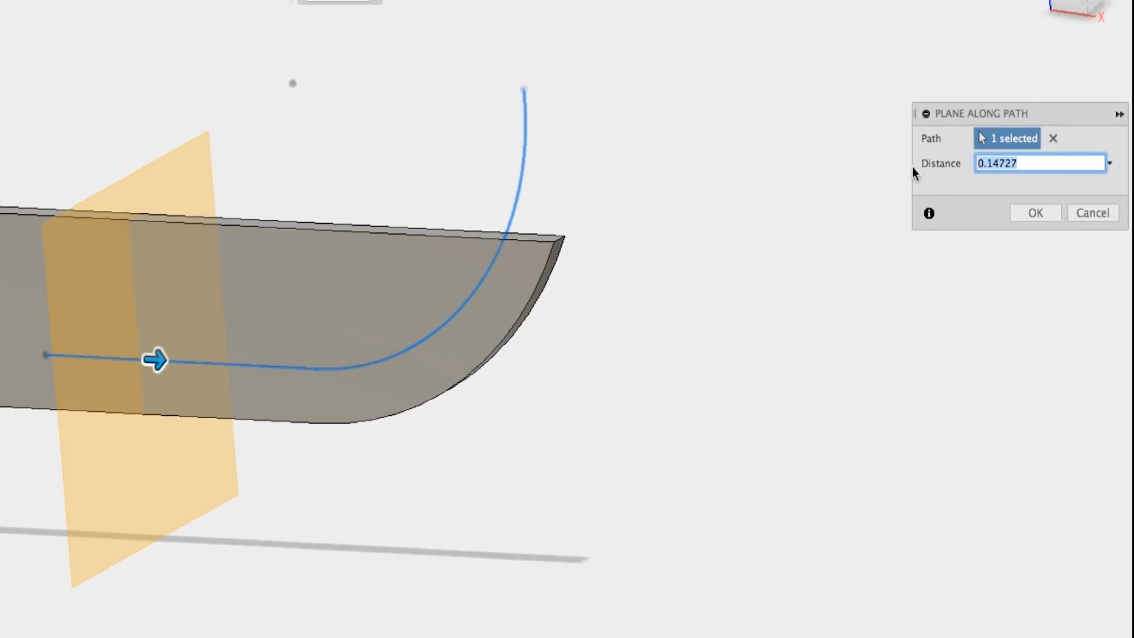
pyautogui.write('0')
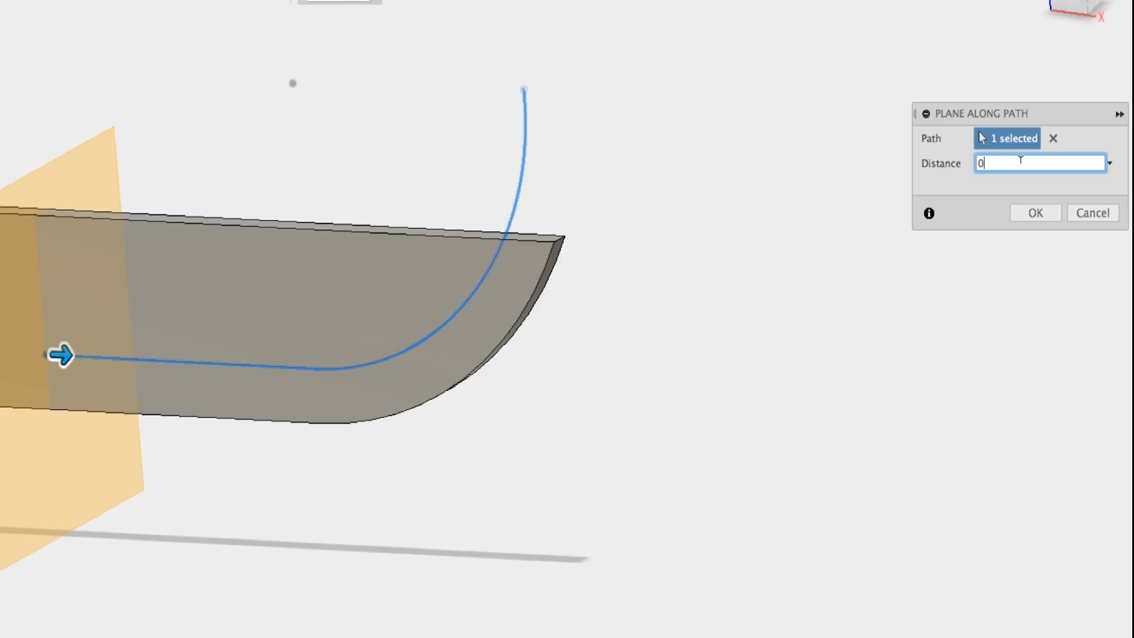
pyautogui.write('1')
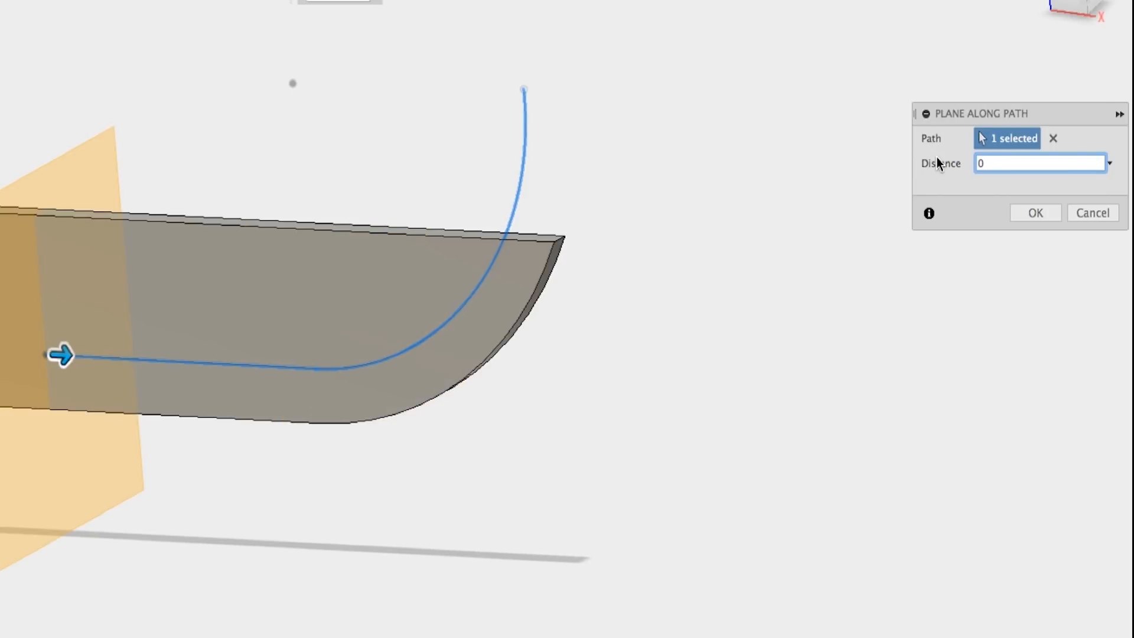
pyautogui.click(1035, 213)
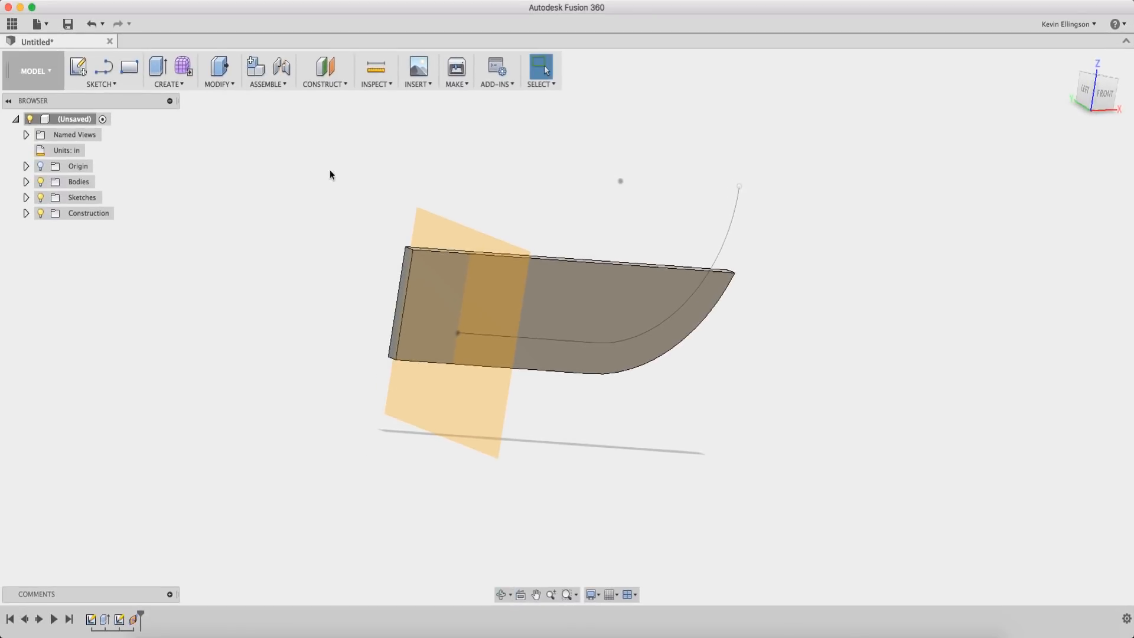
# Start a sketch on the end construction plane and reveal the origin planes for projecting geometry
pyautogui.click(99, 70)
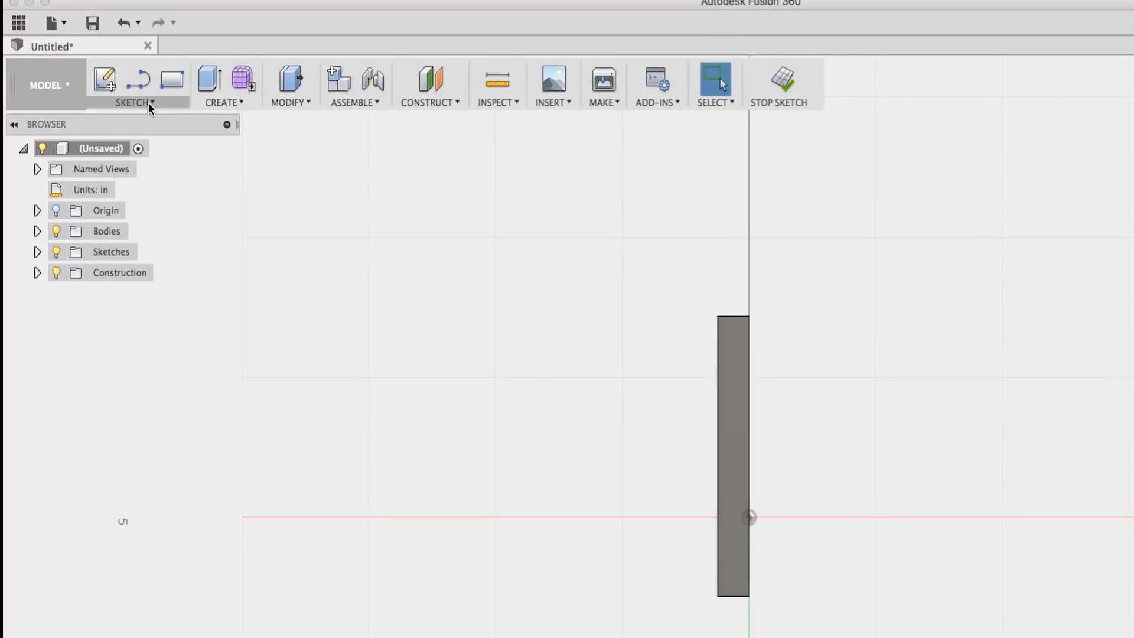
pyautogui.click(134, 85)
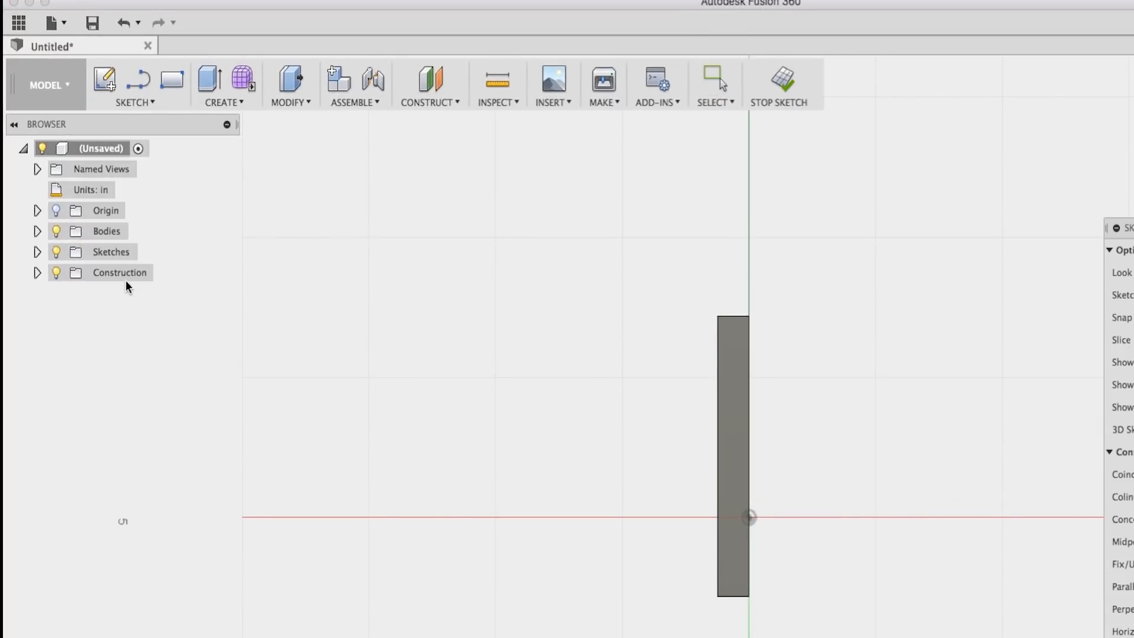
pyautogui.click(37, 210)
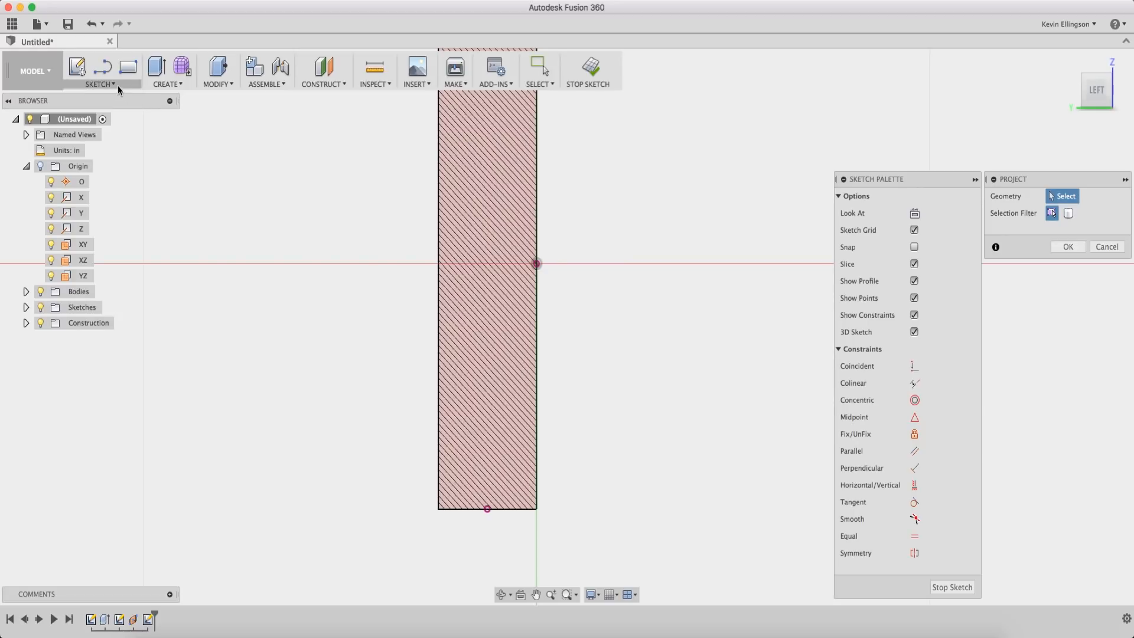
# Draw a slanted line from the edge's midpoint to the bottom, forming the thin triangular bevel profile
pyautogui.press('l')
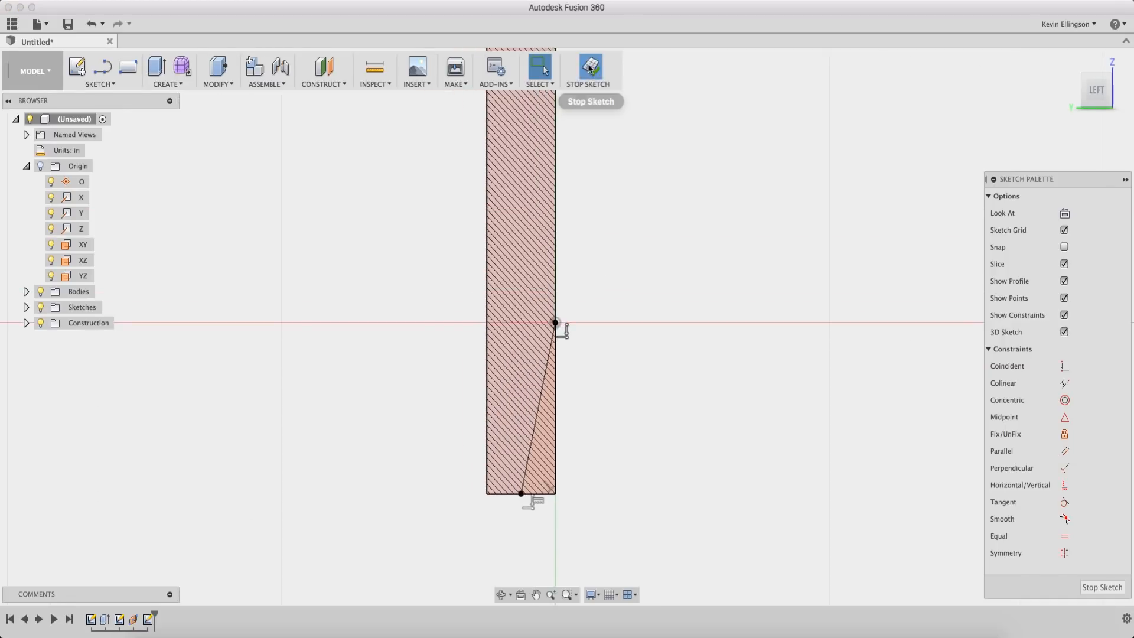
# Sweep the small triangle along the curved edge as a cut to bevel that side of the blade
pyautogui.click(587, 70)
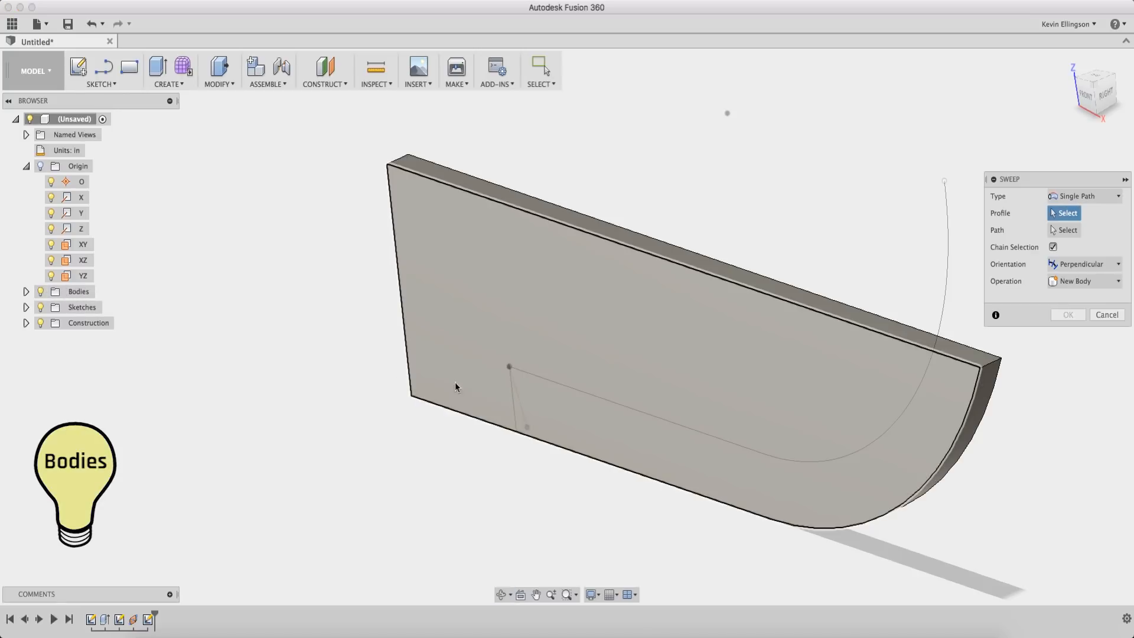
pyautogui.moveTo(519, 420)
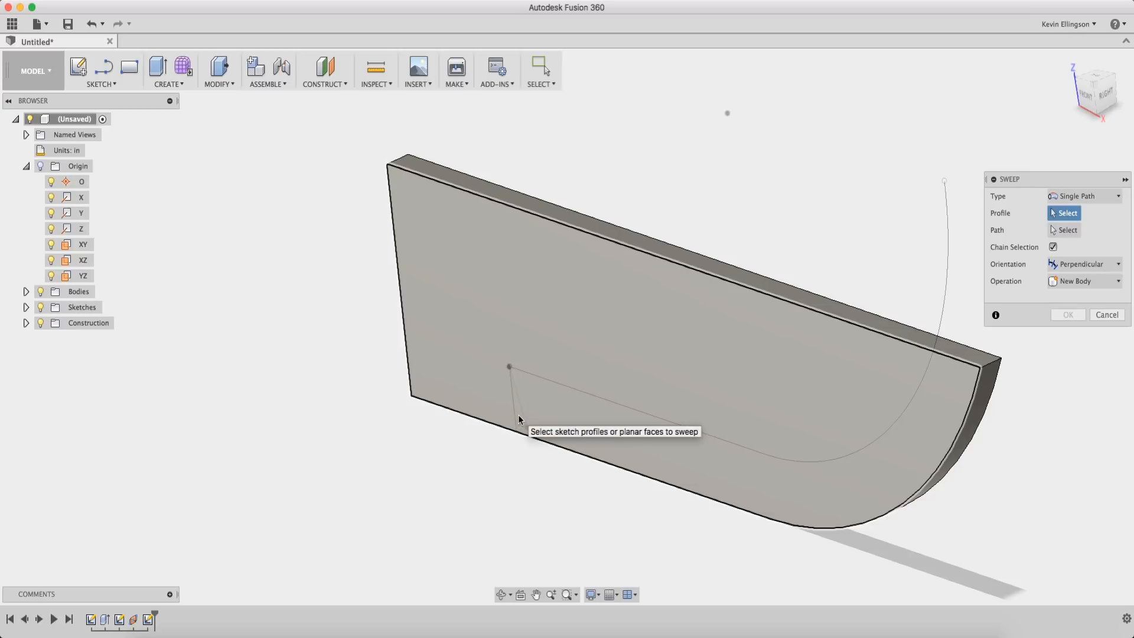
pyautogui.click(508, 367)
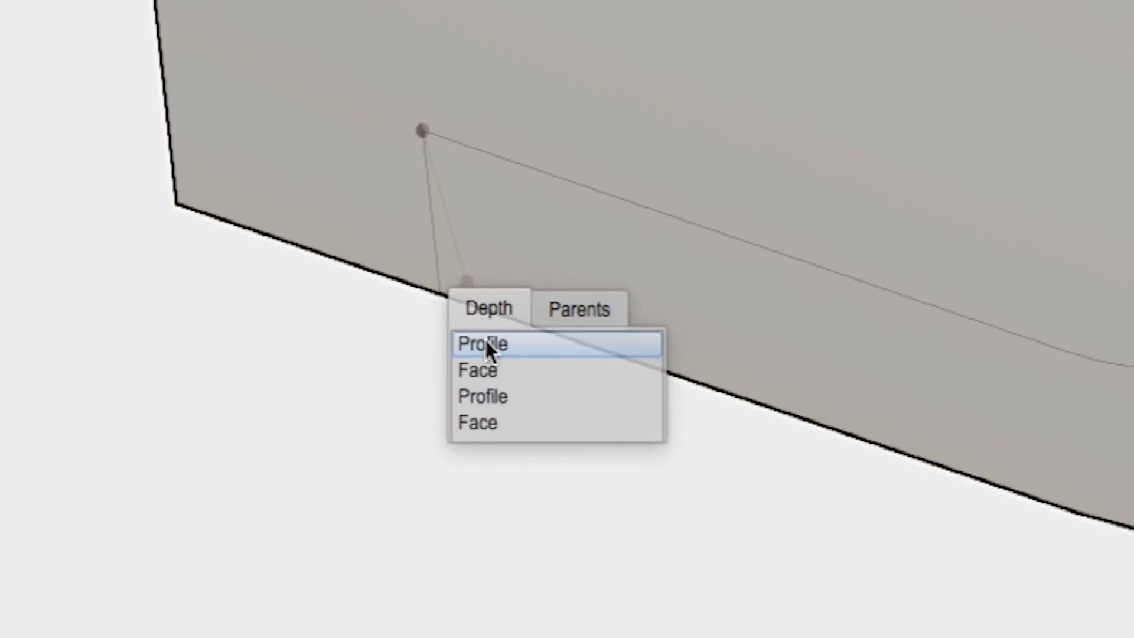
pyautogui.moveTo(485, 397)
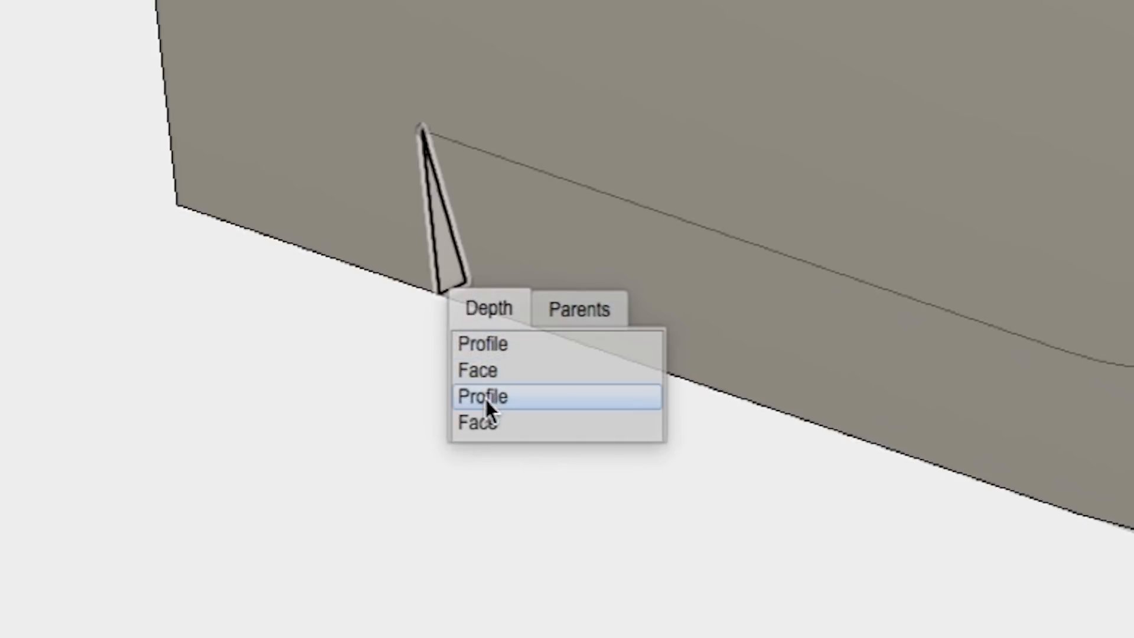
pyautogui.click(482, 397)
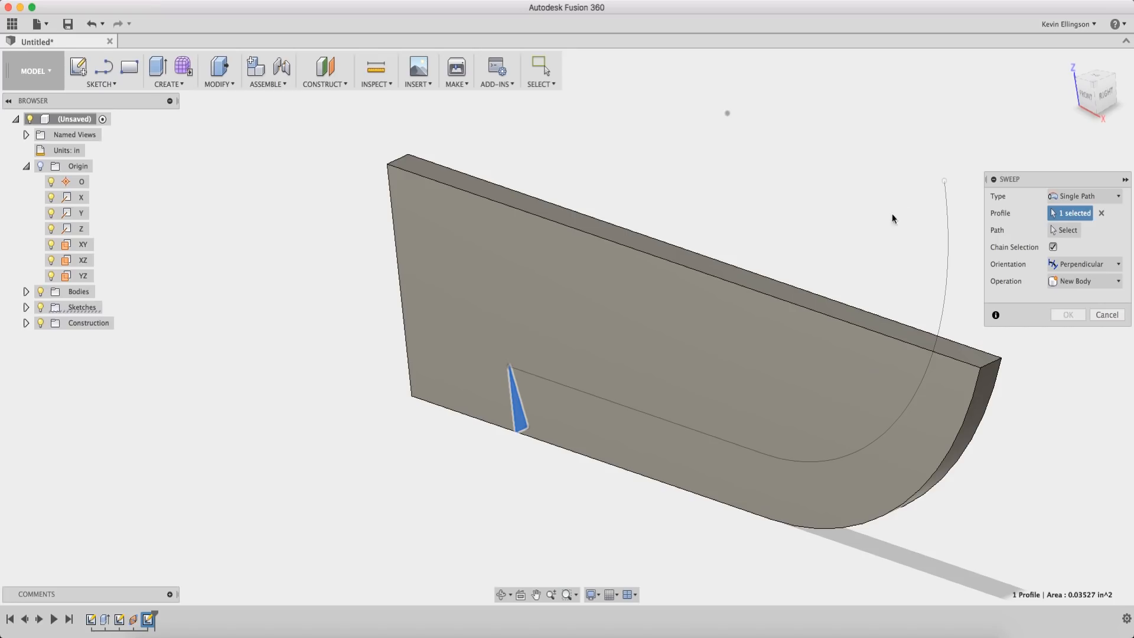
pyautogui.moveTo(1067, 231)
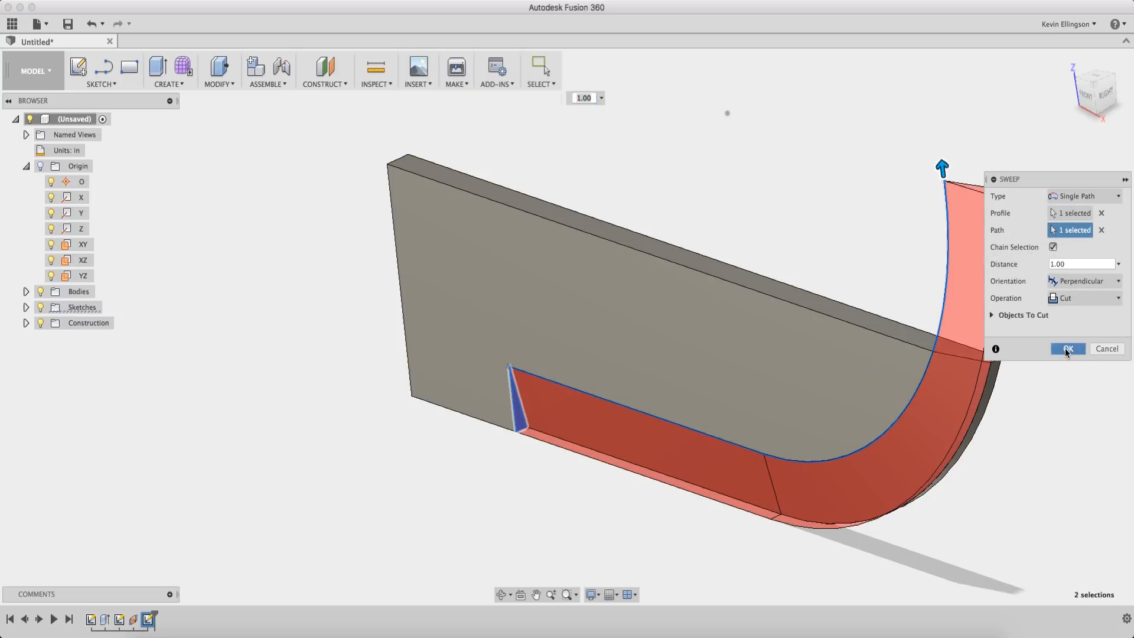
pyautogui.click(1068, 347)
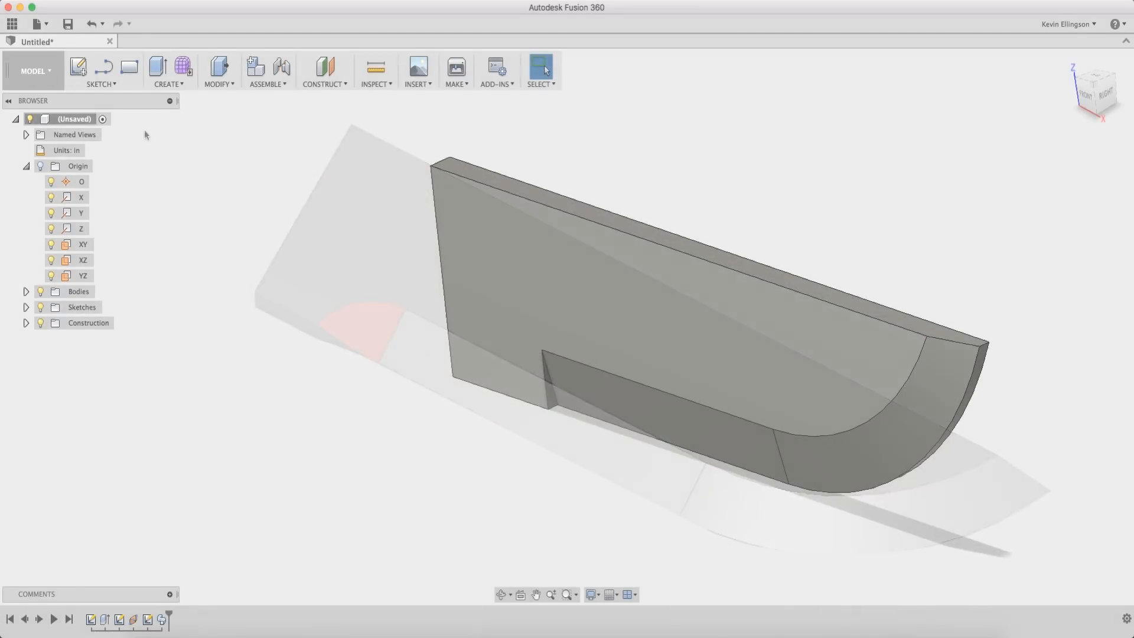
# Sketch a three-point arc linking the blade edge to the bevel cut's back corner and finish the sketch
pyautogui.click(99, 71)
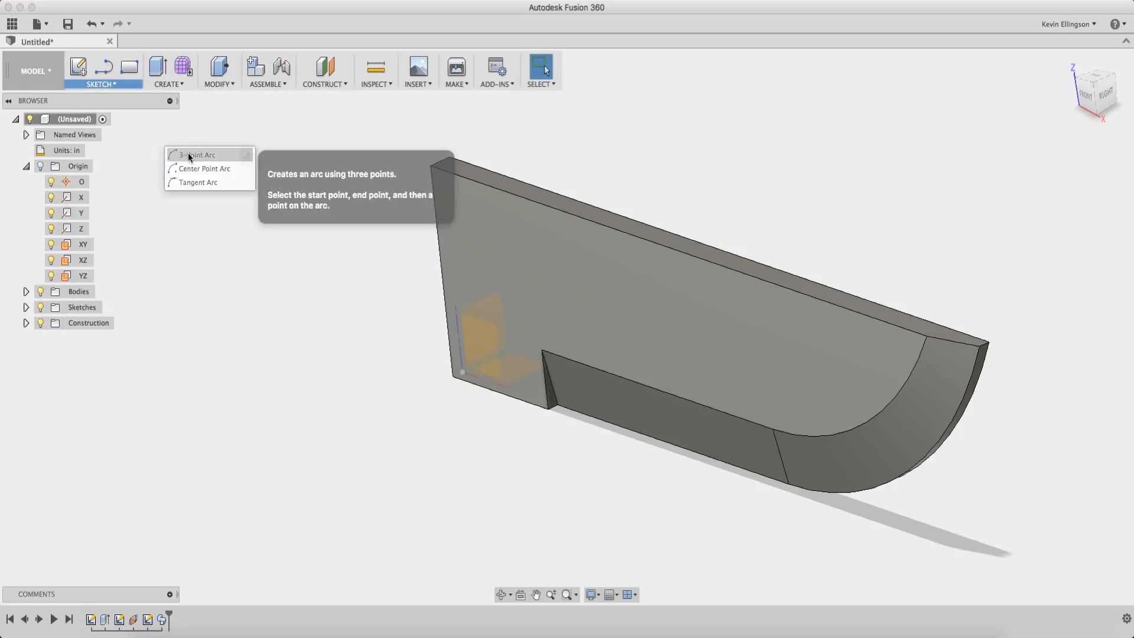
pyautogui.click(197, 155)
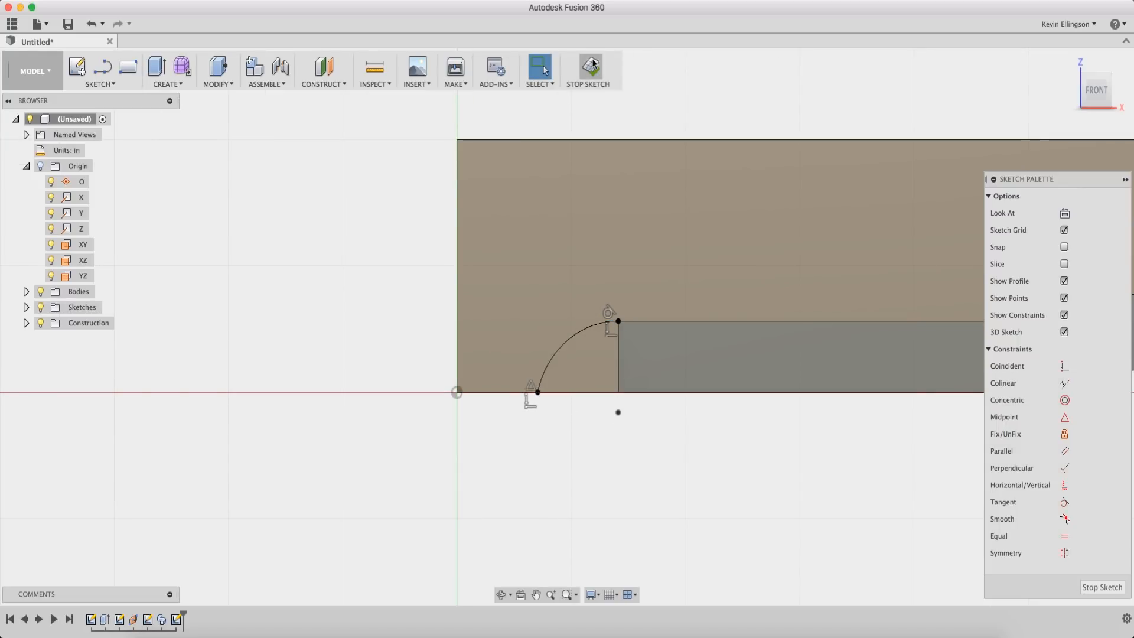
pyautogui.moveTo(591, 69)
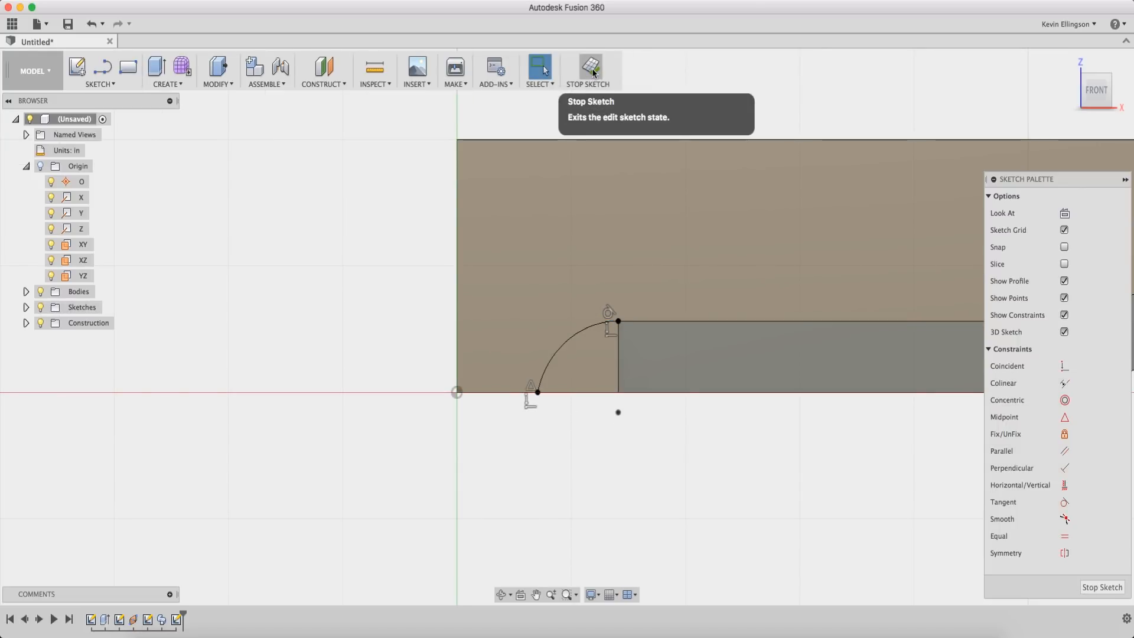
pyautogui.click(588, 69)
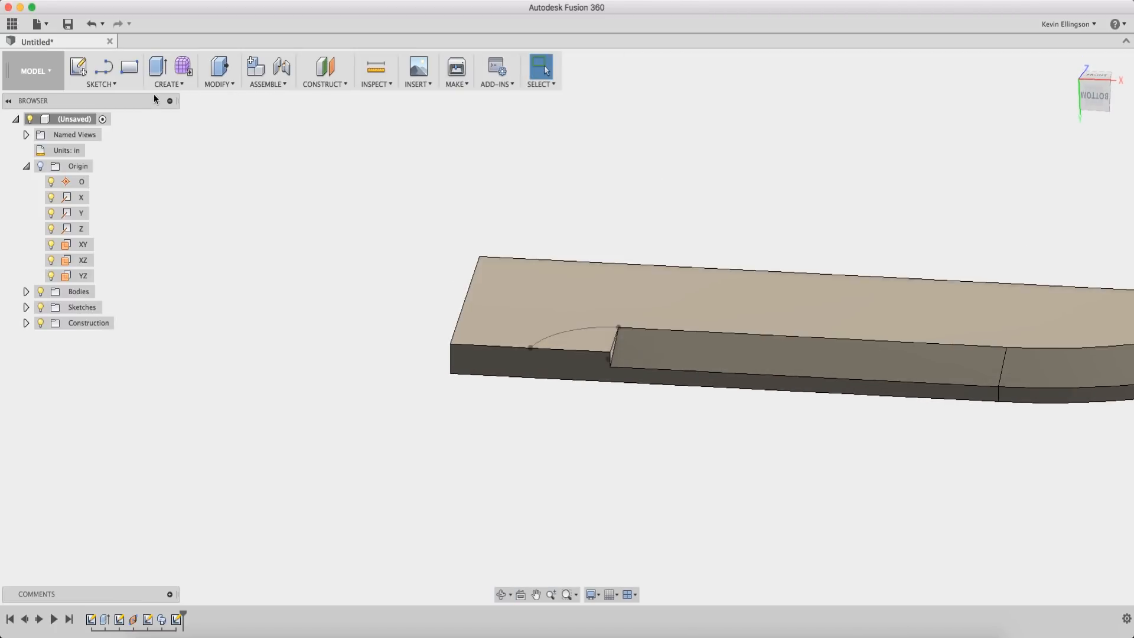
pyautogui.click(101, 71)
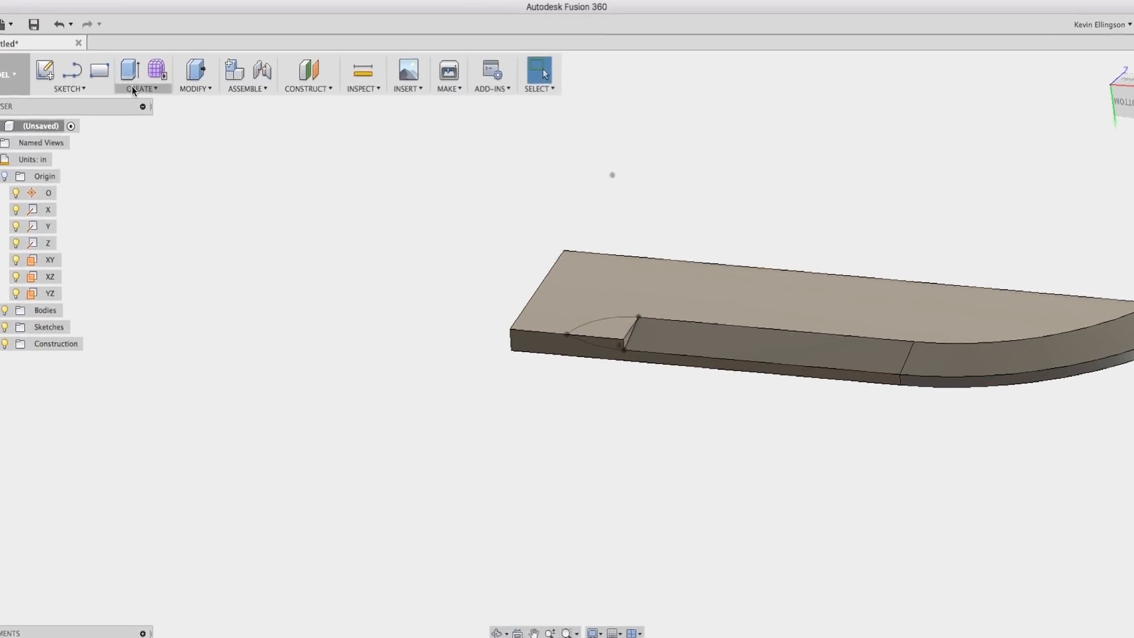
# Loft-cut between the two profiles with the arc as guide rail to round the bevel's heel
pyautogui.click(140, 74)
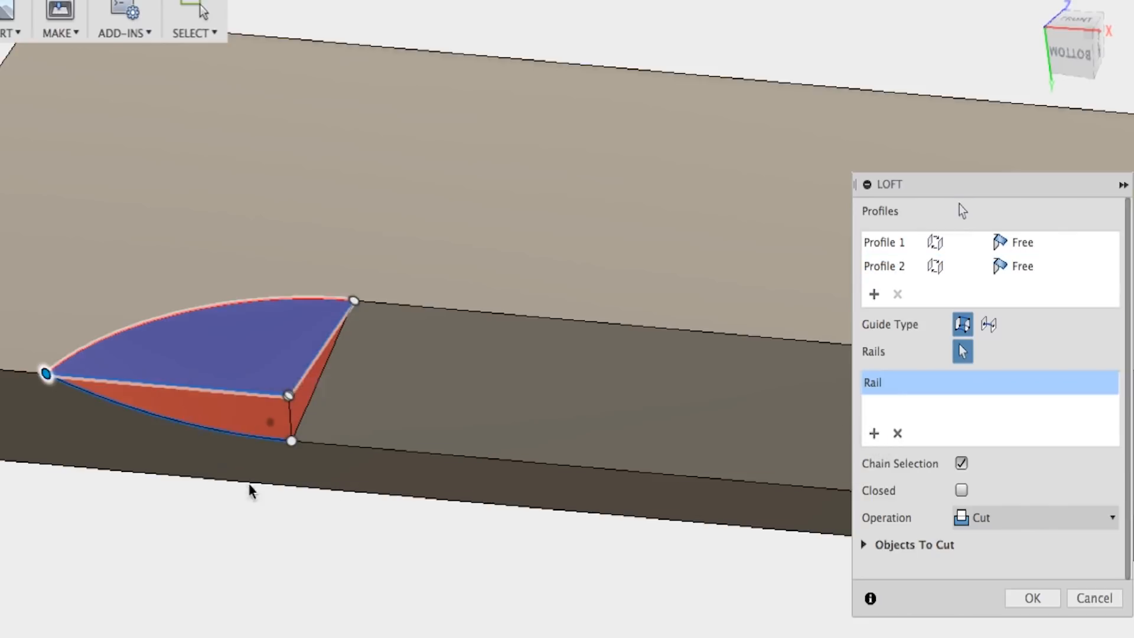
pyautogui.click(1032, 598)
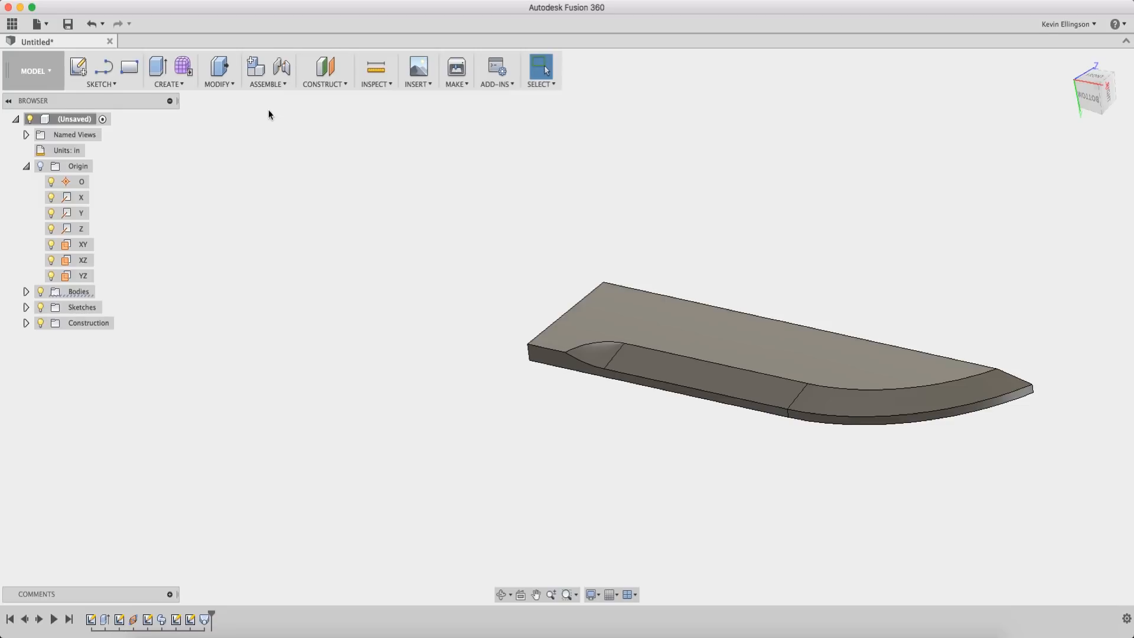
# Mirror the sweep and loft cuts as features across the XZ plane to bevel both faces
pyautogui.click(168, 72)
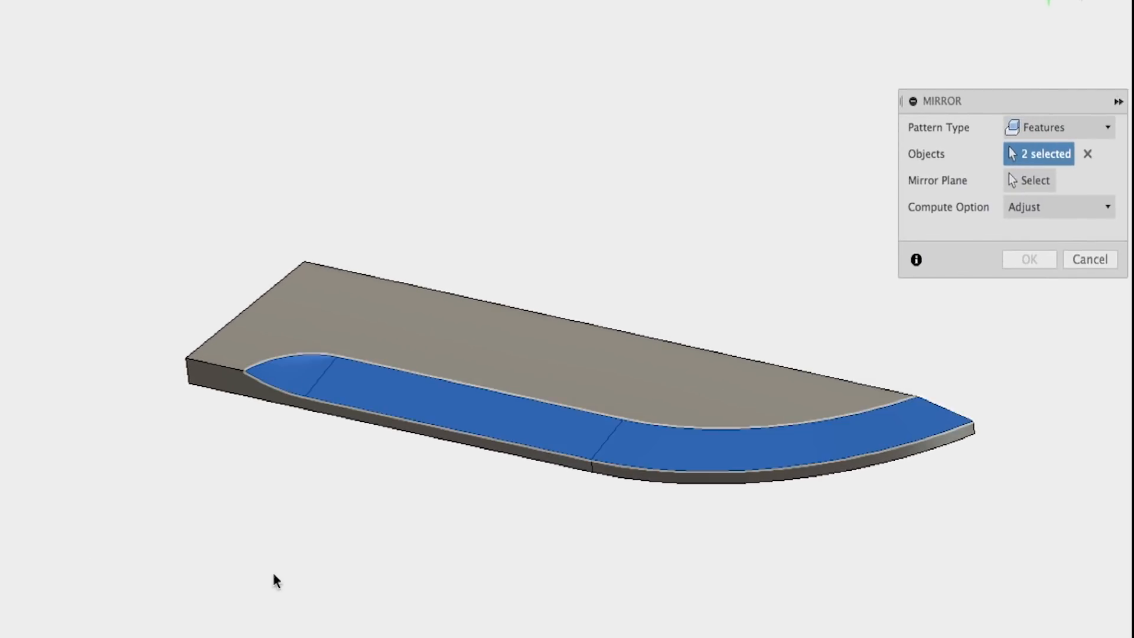
pyautogui.click(1035, 180)
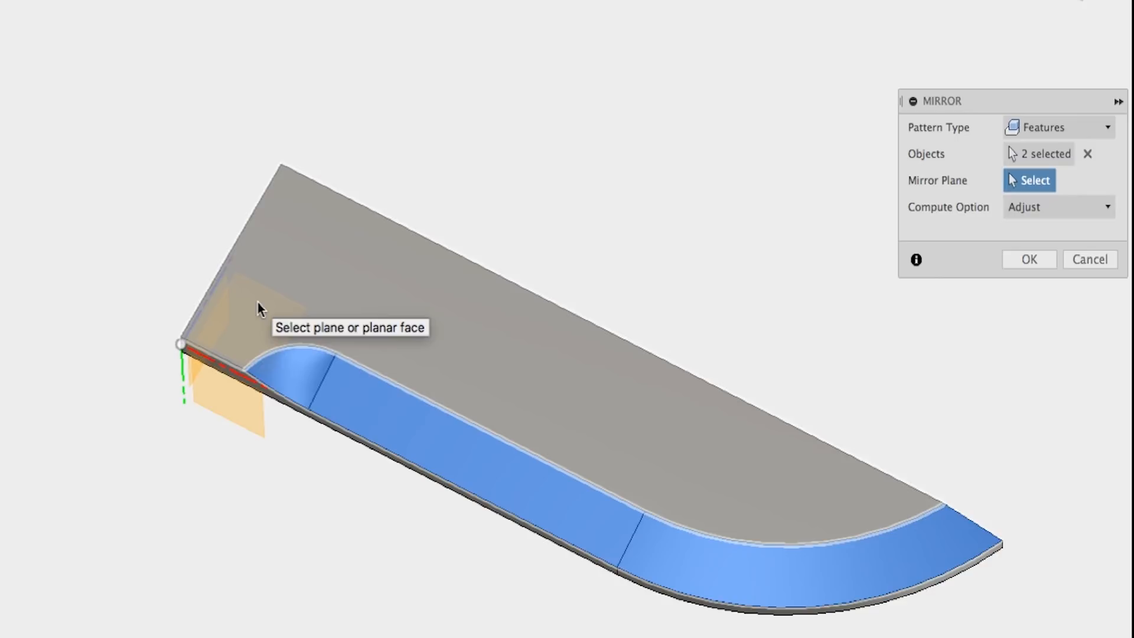
pyautogui.click(263, 310)
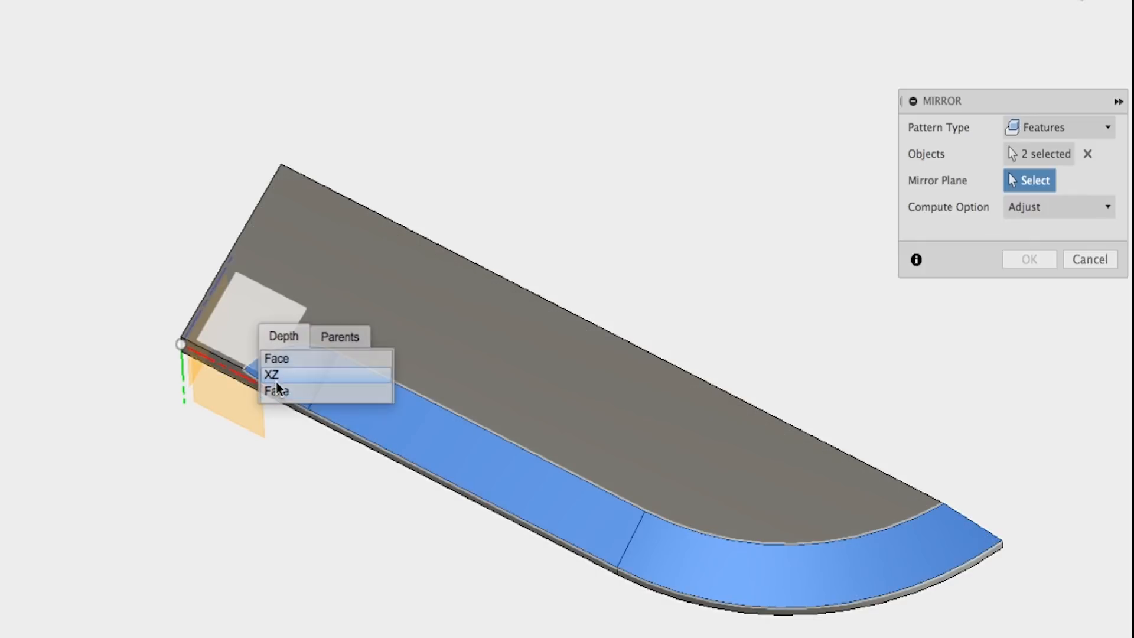
pyautogui.click(271, 375)
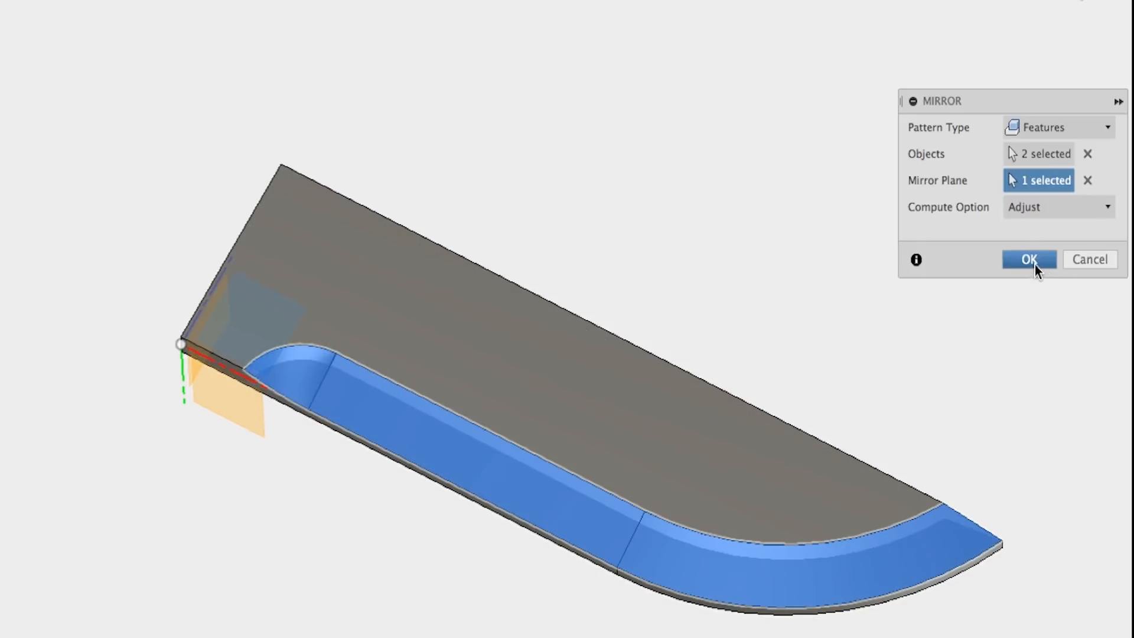
pyautogui.click(1027, 258)
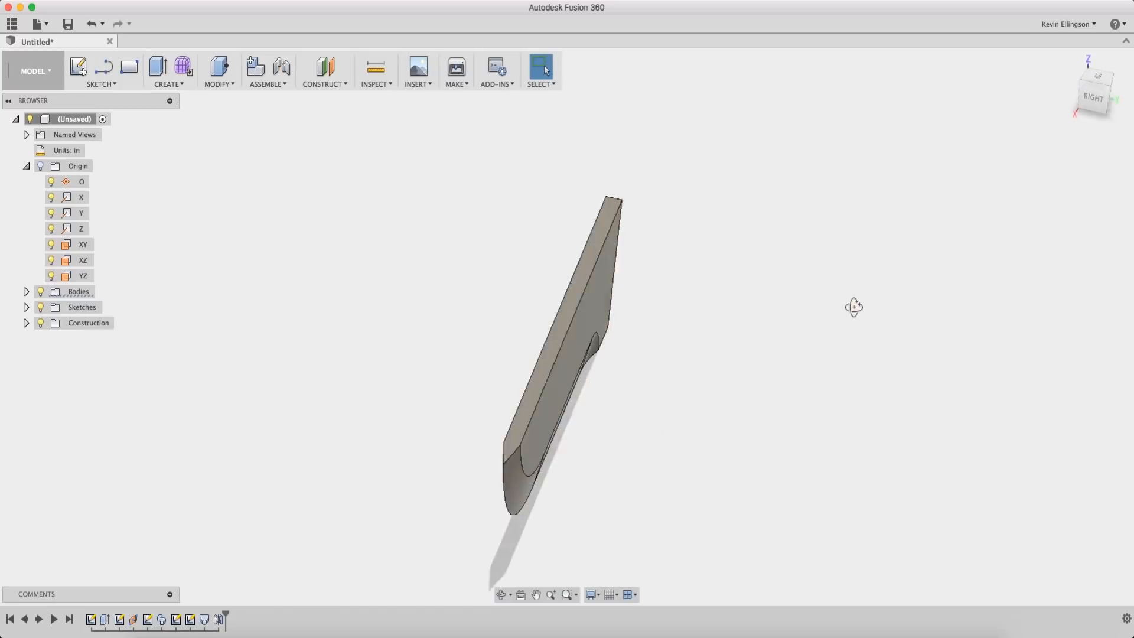